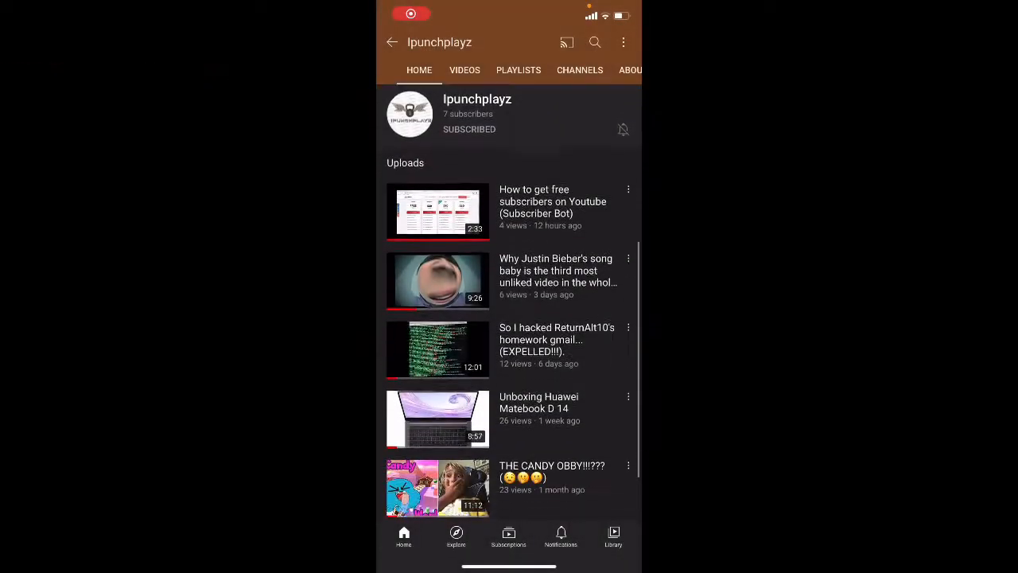
Start the 'So I hacked ReturnAlt10's homework gmail...' video and switch it to full screen.
scroll("down", 3)
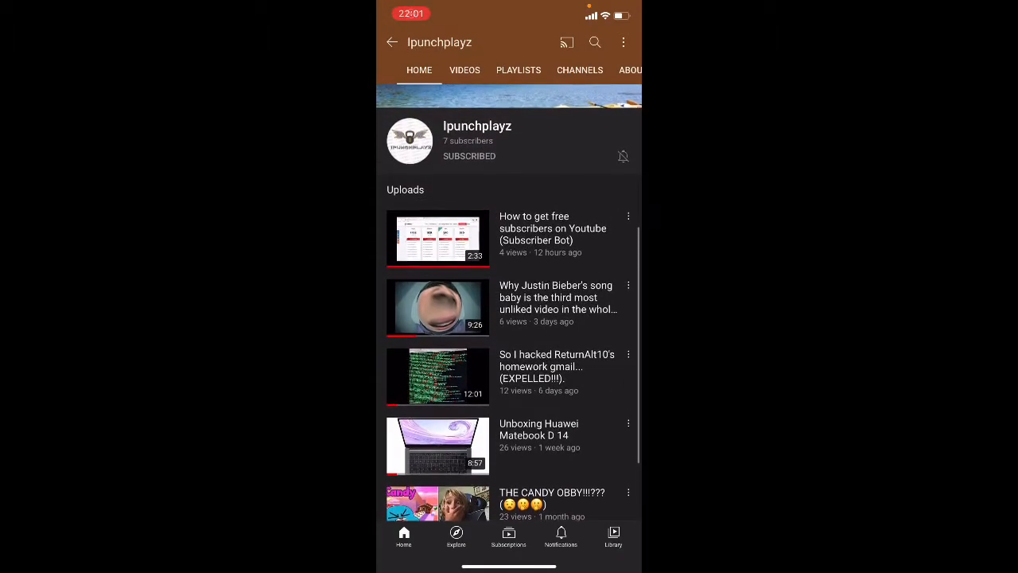
scroll("up", 3)
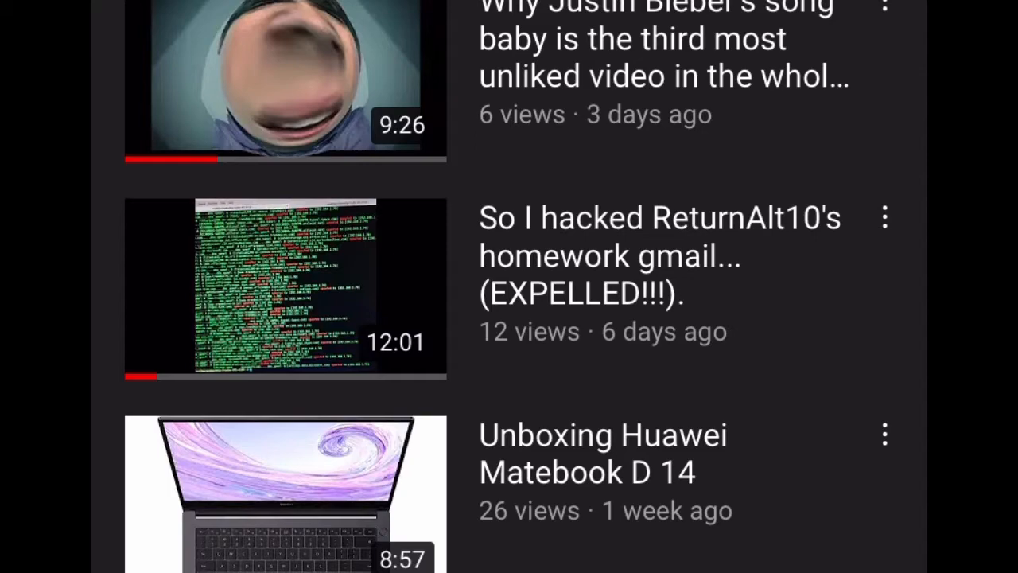
left_click(284, 286)
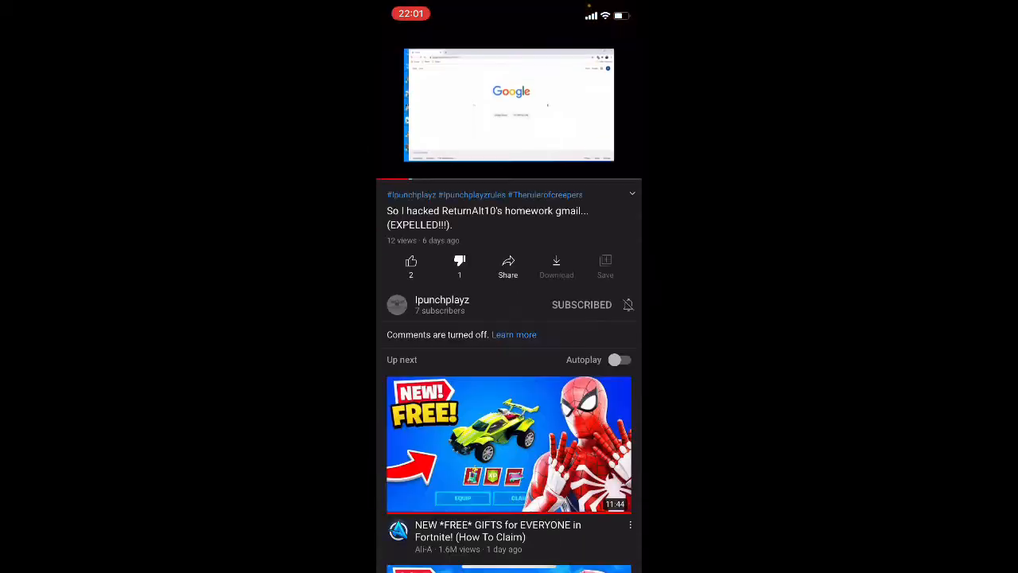
left_click(509, 105)
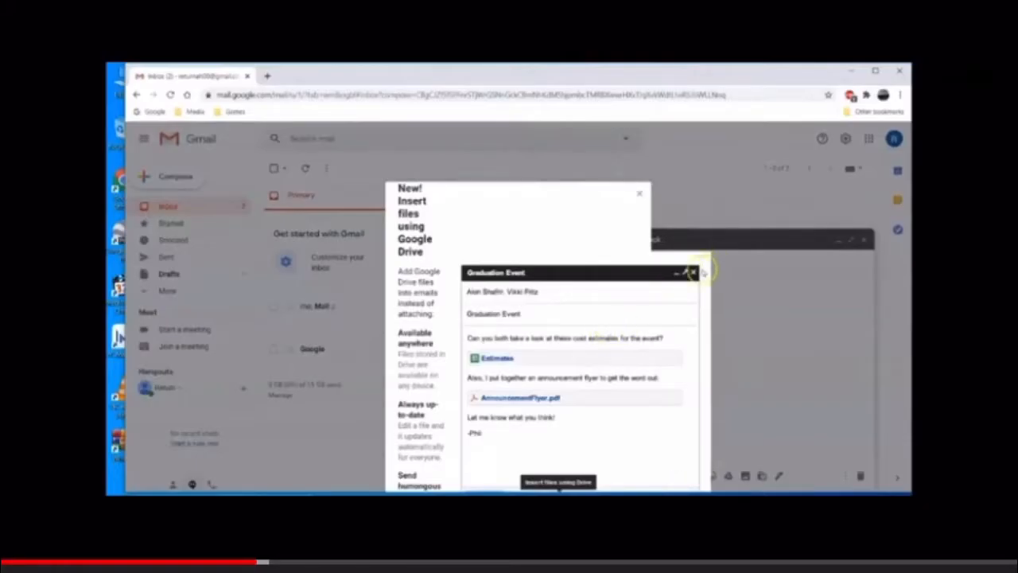
mouse_move(637, 198)
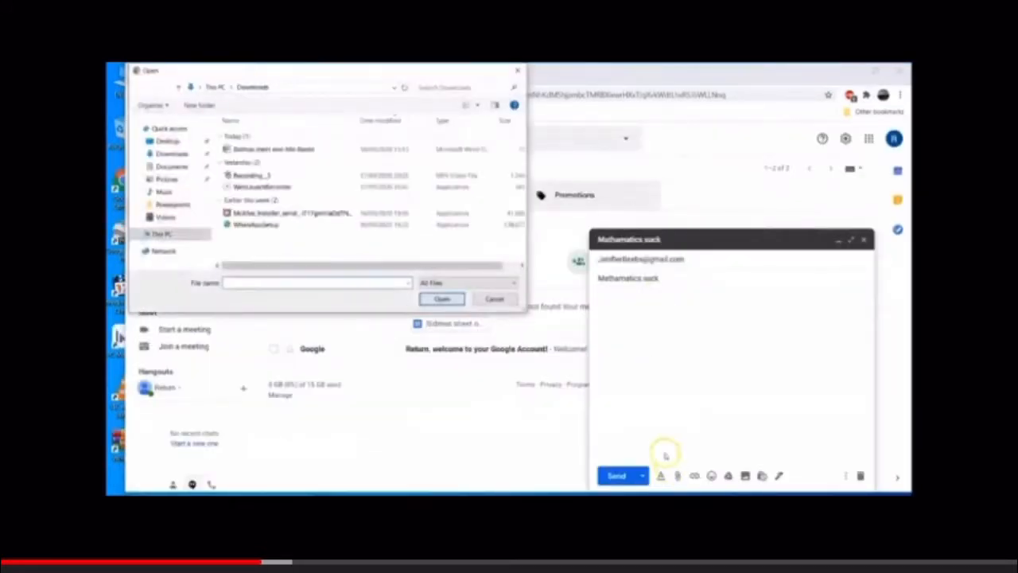
Interact with the full-screen player while the Gmail hacking video plays.
left_click(274, 149)
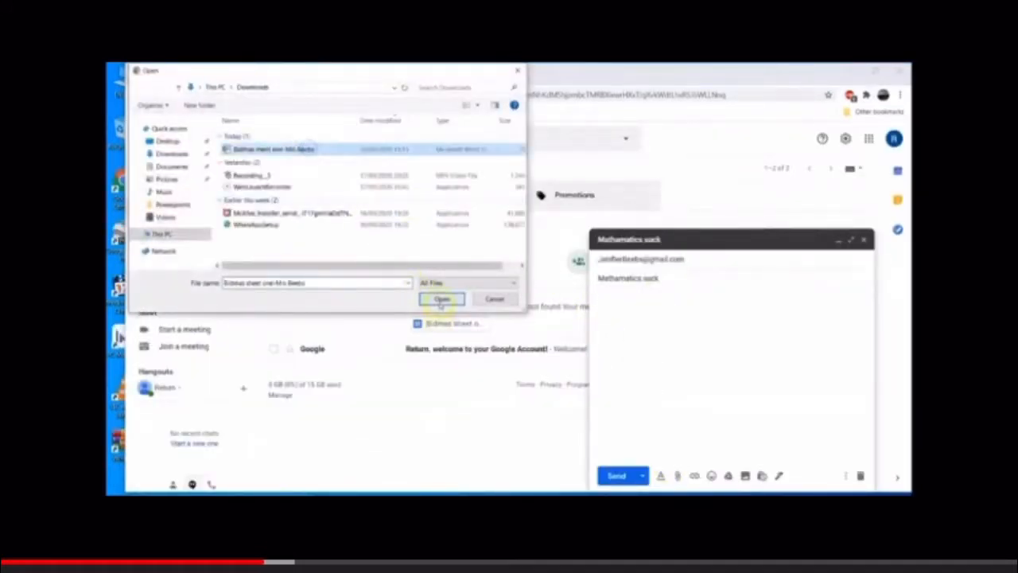
left_click(443, 299)
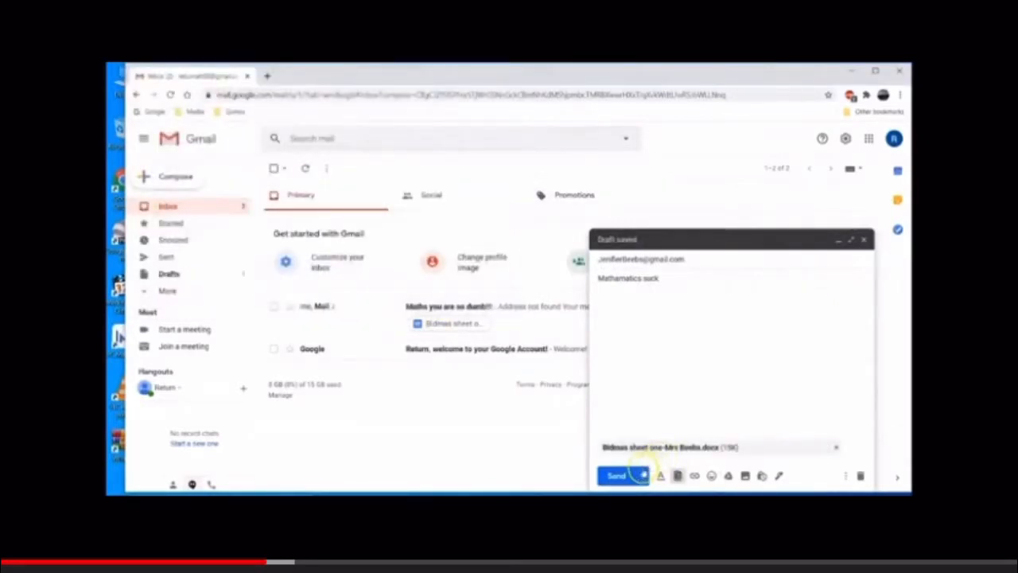
left_click(616, 475)
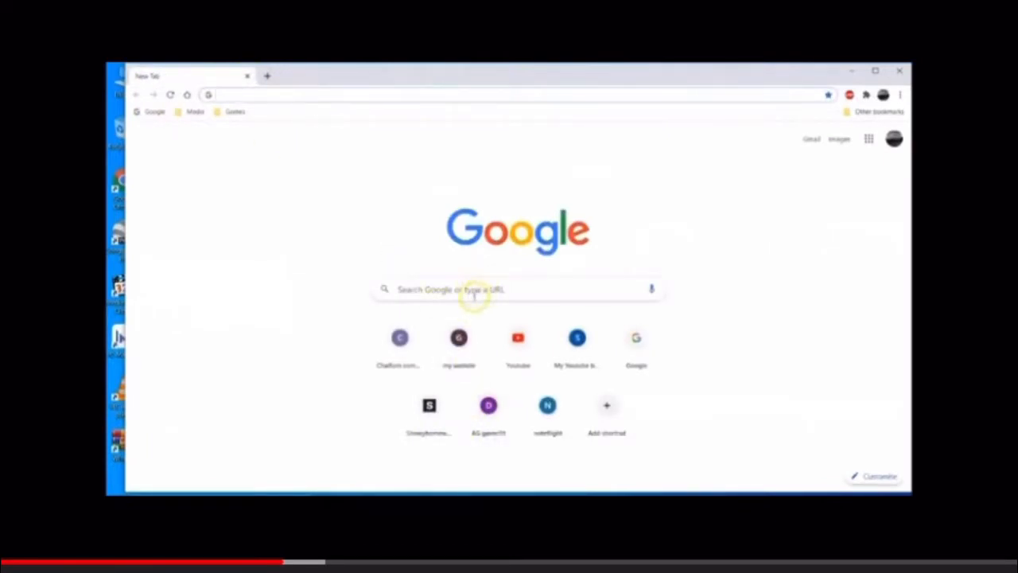
Let the video reach the Google Earth New York part and pause at 4:11 of 12:00.
left_click(517, 290)
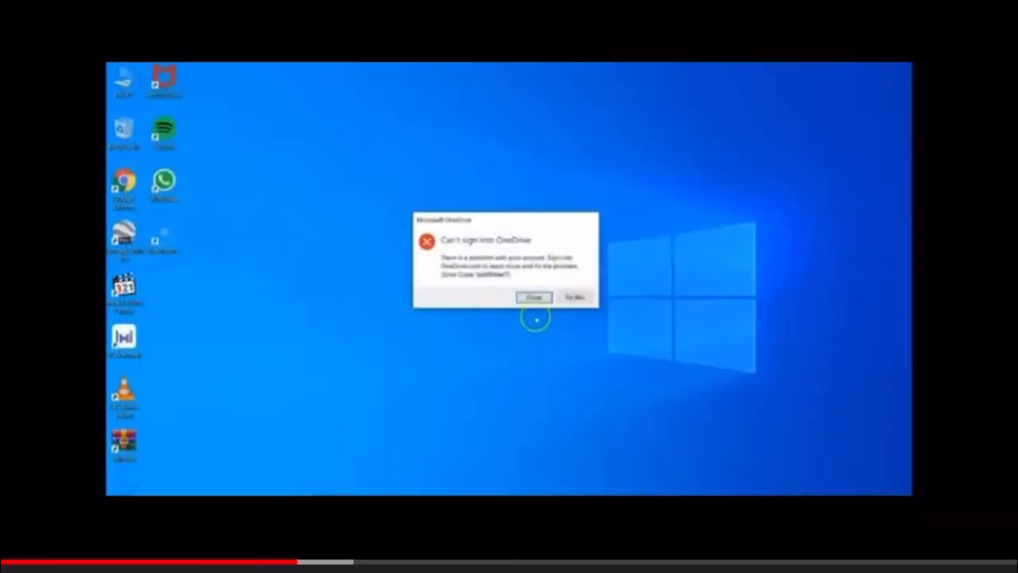
left_click(534, 298)
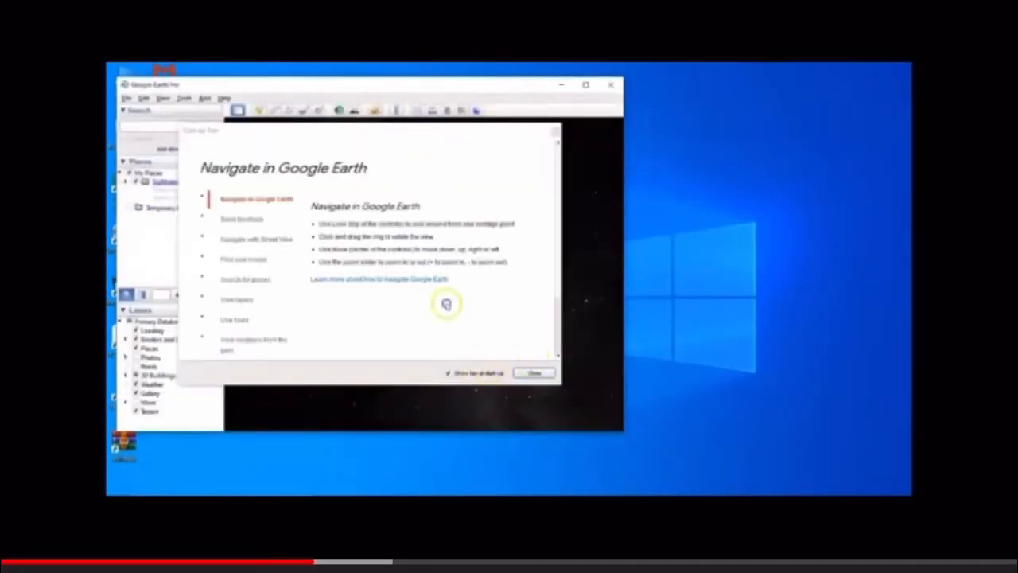
left_click(533, 372)
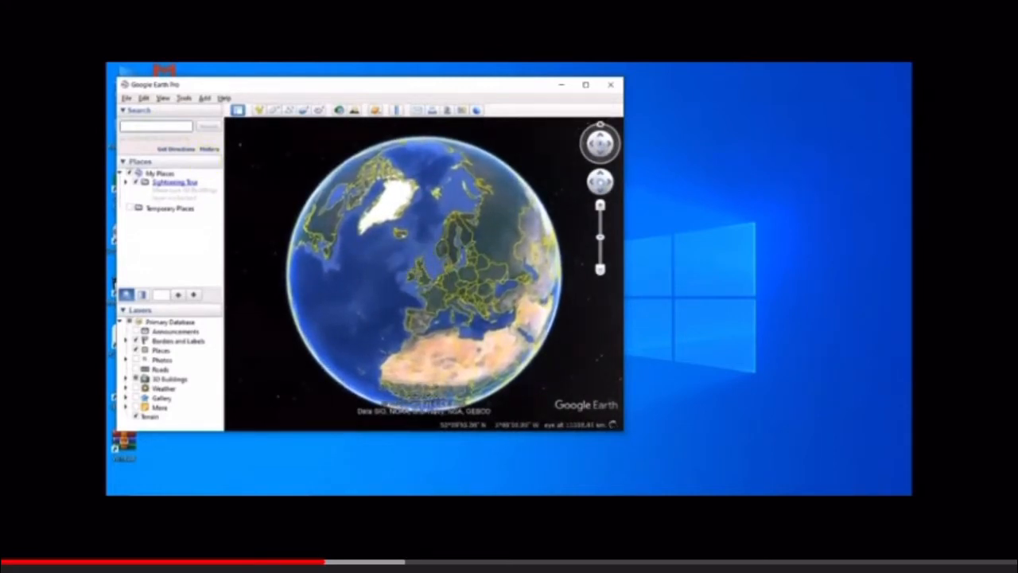
type("New York, NY, USA")
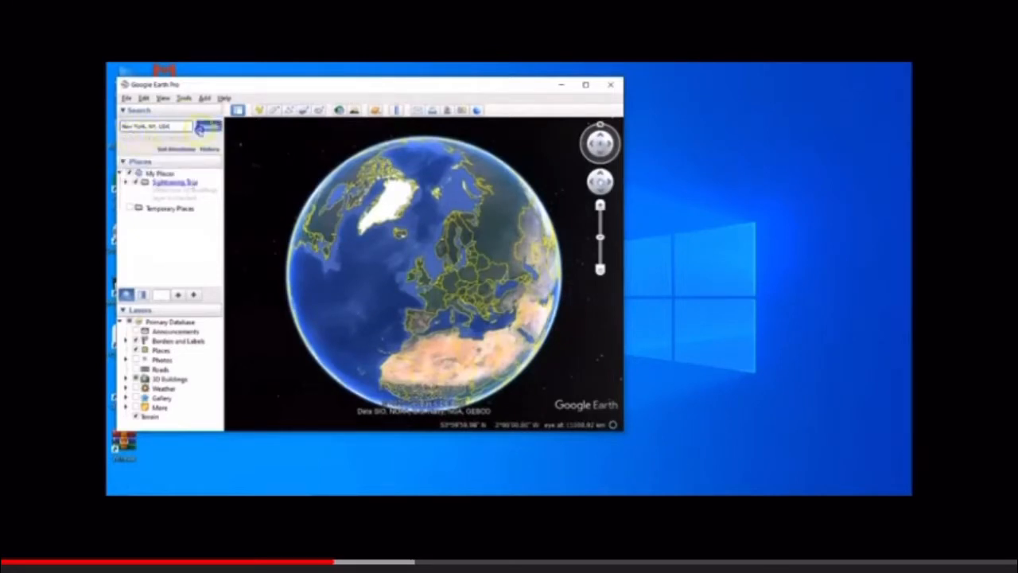
left_click(206, 127)
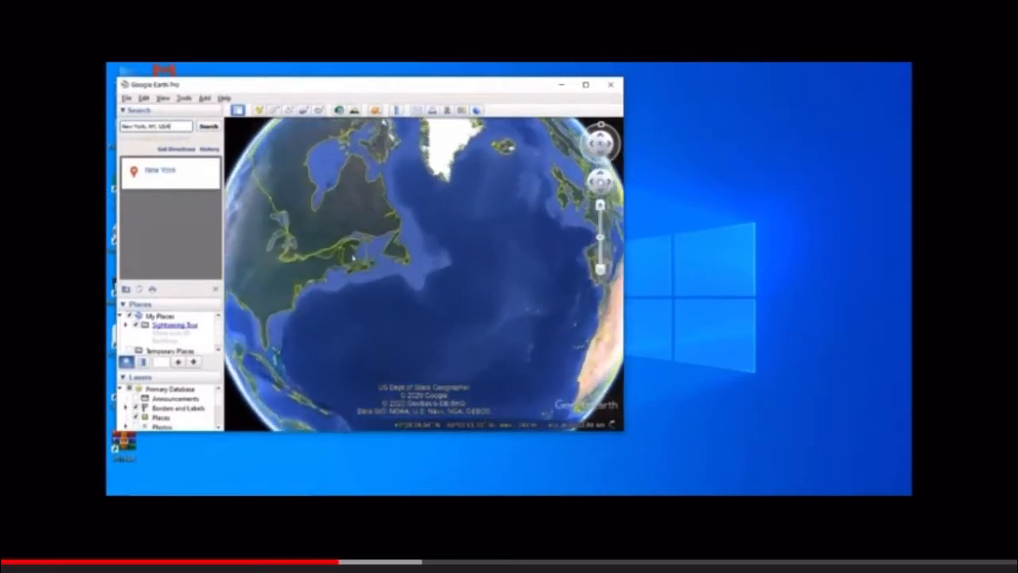
left_click(208, 125)
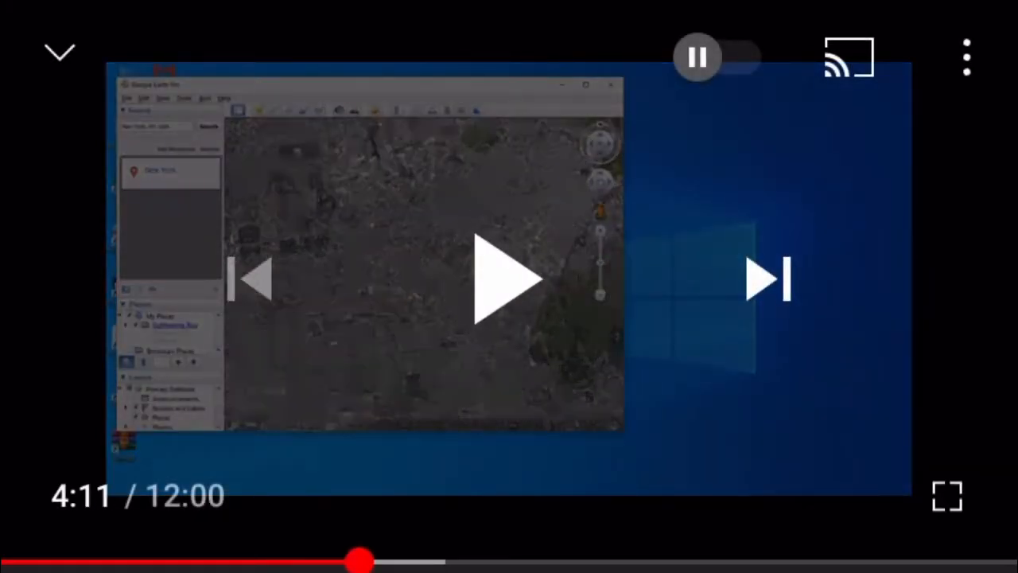
Minimize the full-screen player back to the normal view.
left_click(509, 279)
type("Ret")
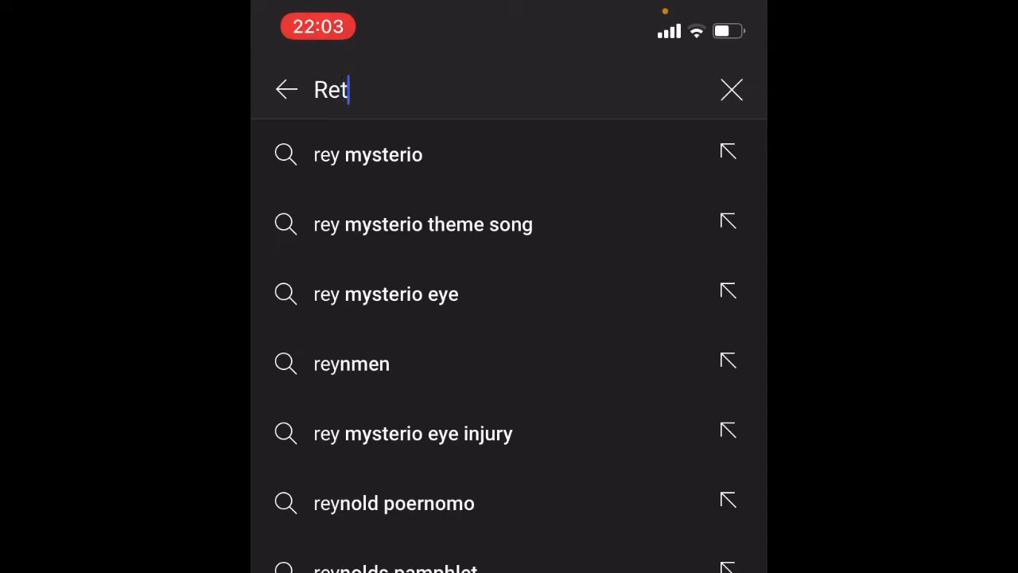
Search 'returnalt10 playz' and enter the ReturnAlt10Playz channel result.
type("urb")
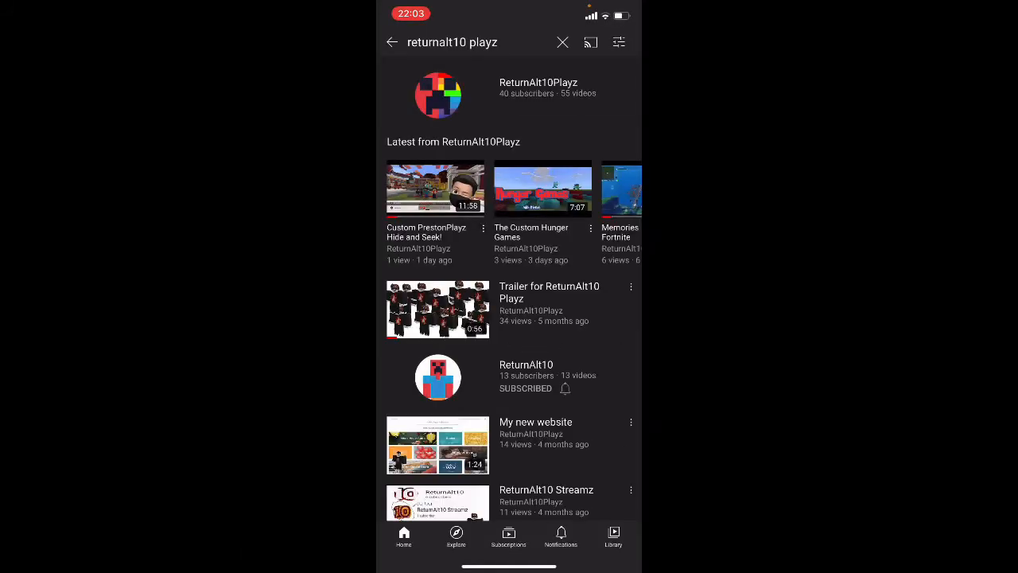
left_click(538, 88)
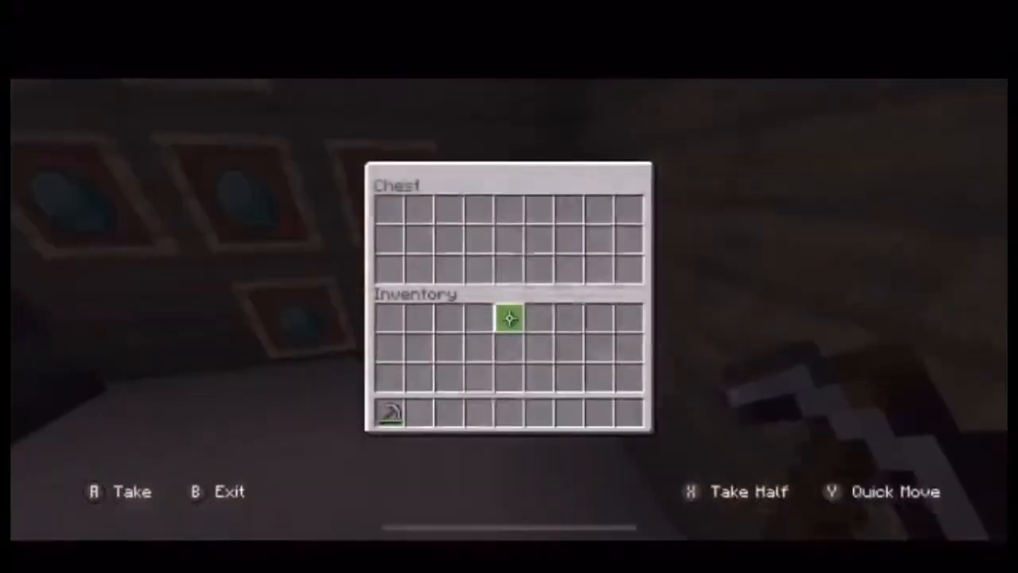
Watch the channel's Minecraft gameplay video past the chest inventory screen.
key("B")
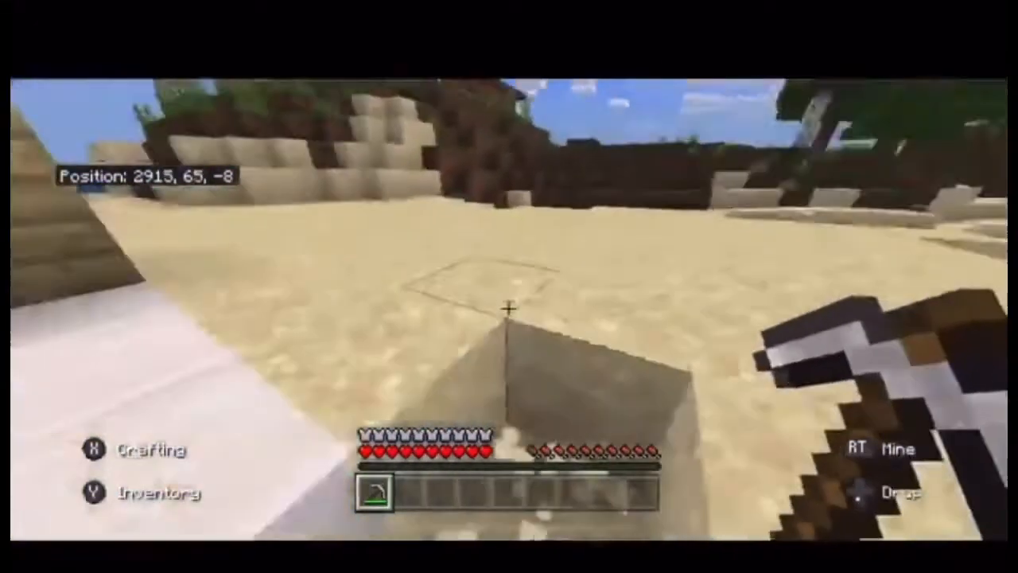
mouse_move(509, 287)
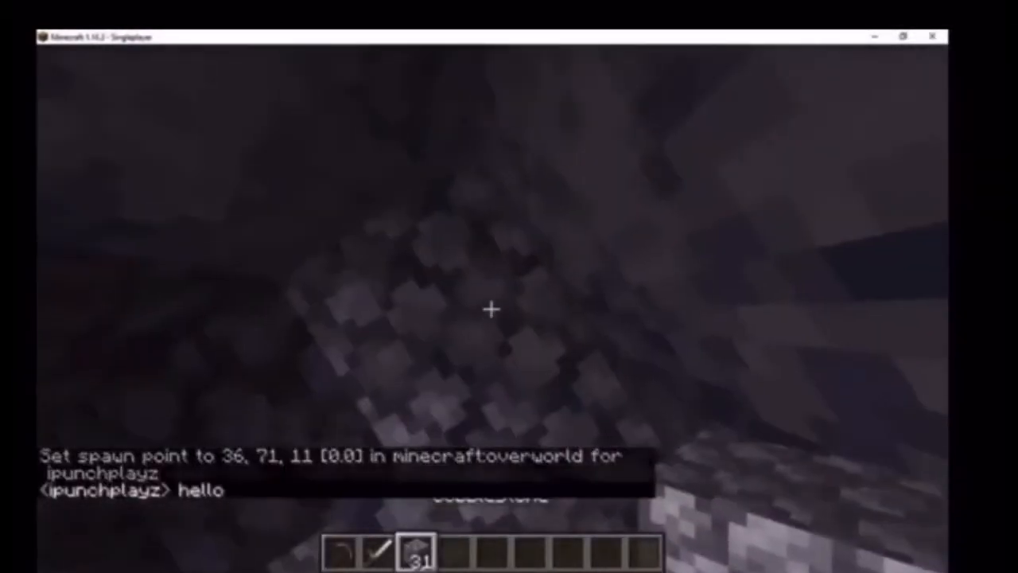
mouse_move(492, 310)
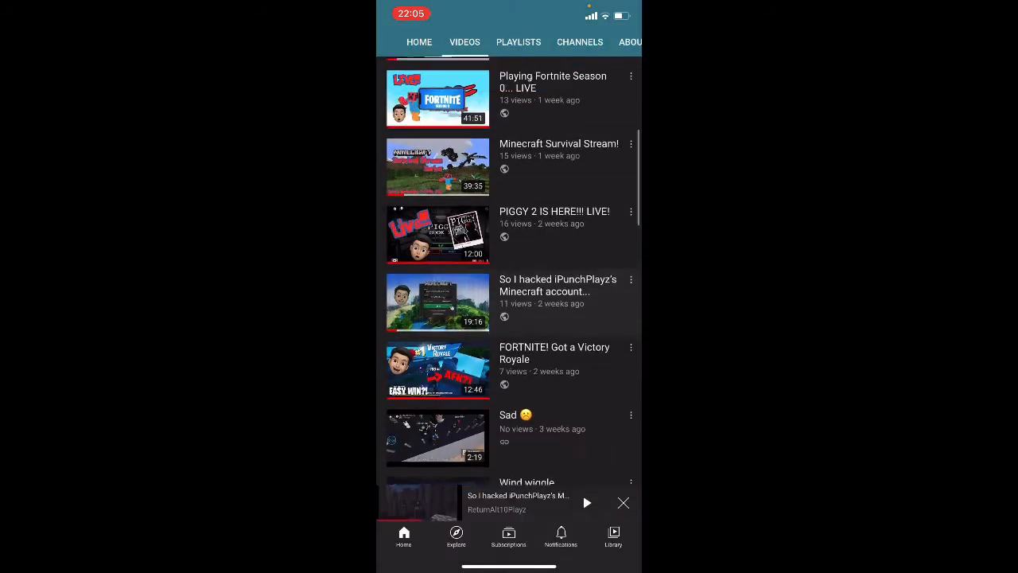
Scroll through the 'returnalt10 playz' results listing the ReturnAlt10 channel and its videos.
scroll("down", 3)
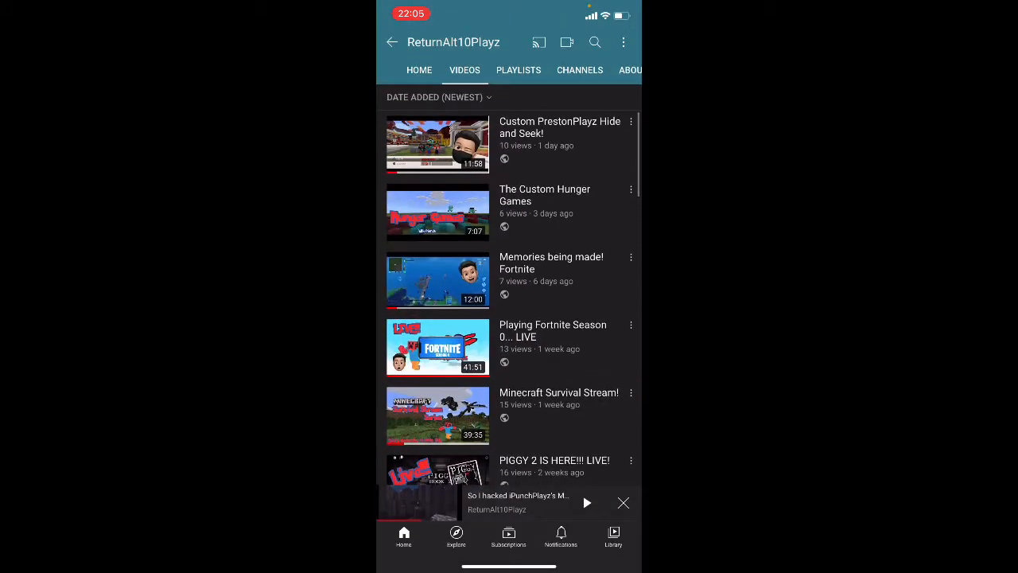
scroll("down", 3)
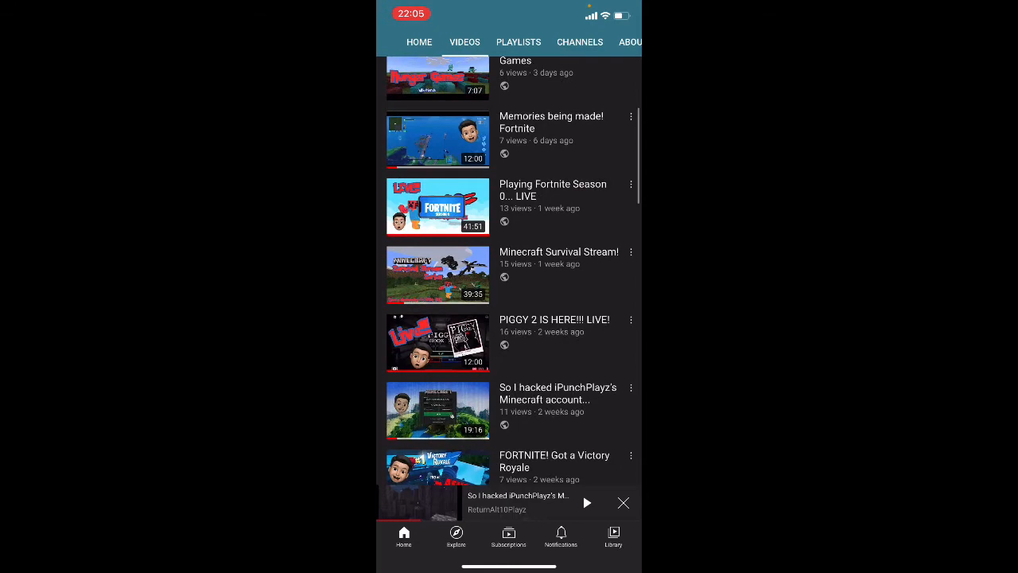
scroll("up", 3)
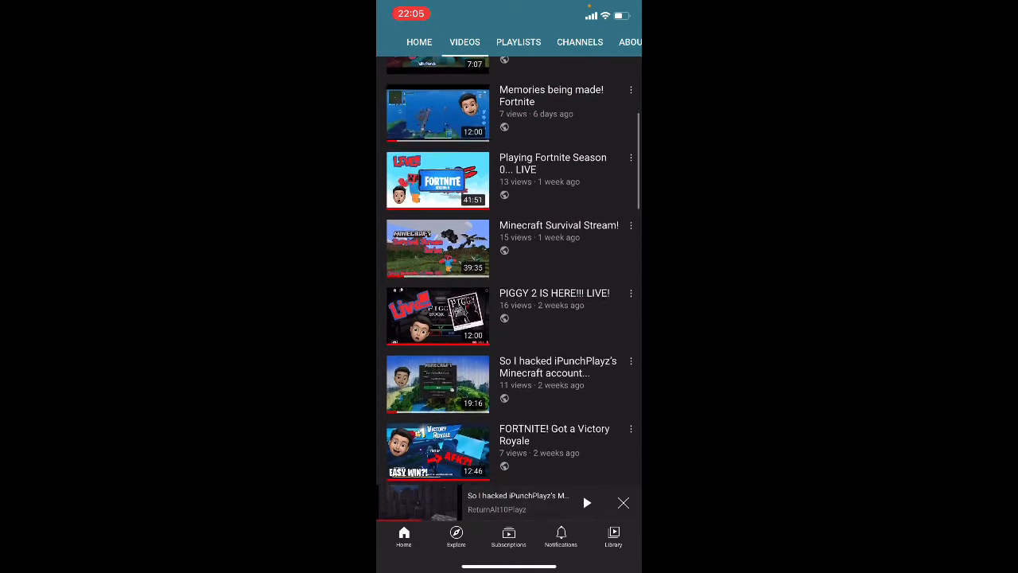
scroll("up", 3)
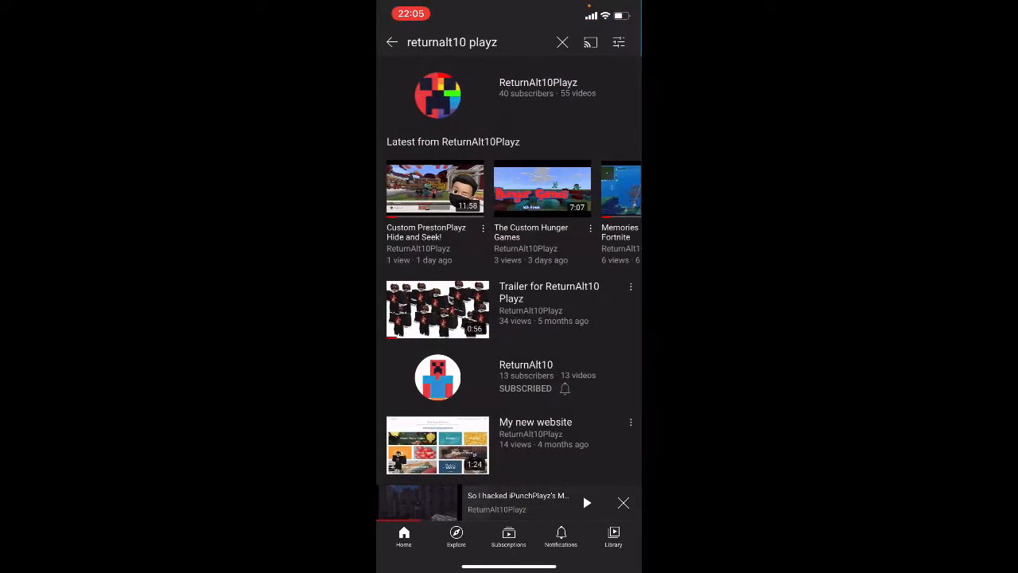
scroll("up", 3)
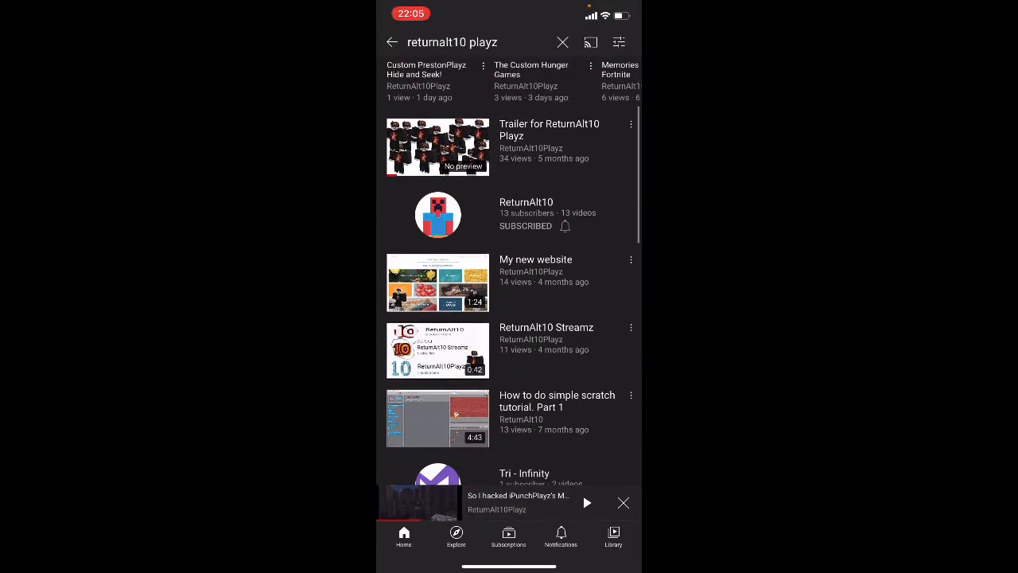
scroll("up", 3)
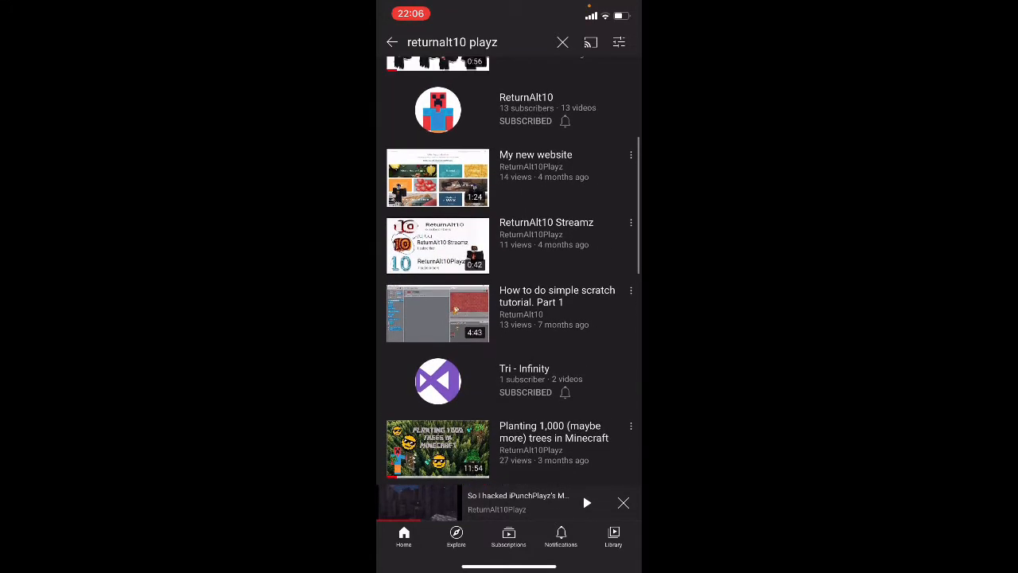
Enter the ReturnAlt10 channel and start the NoobLife Minecraft Animation FULL MOVIE upload.
left_click(438, 108)
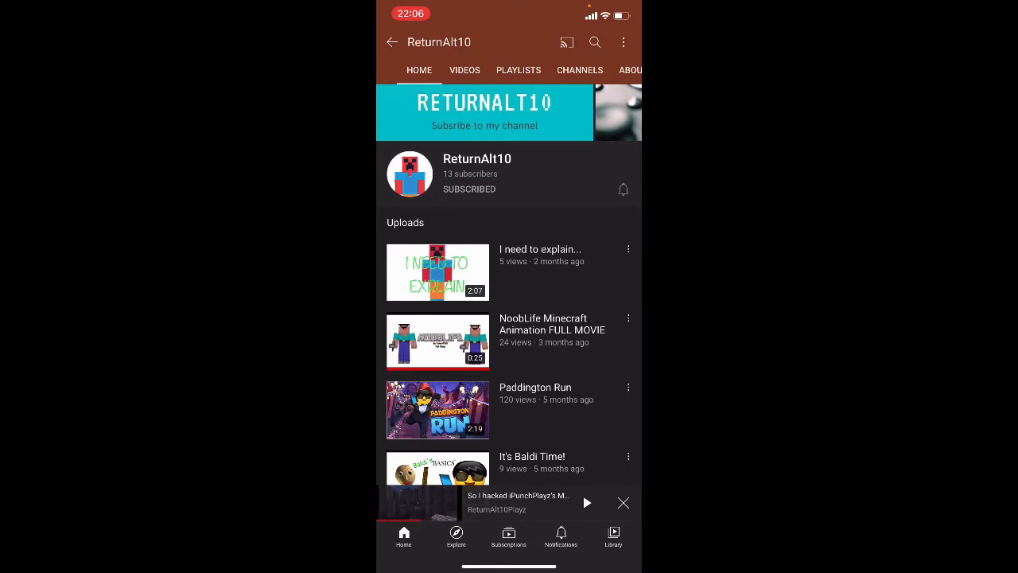
scroll("up", 3)
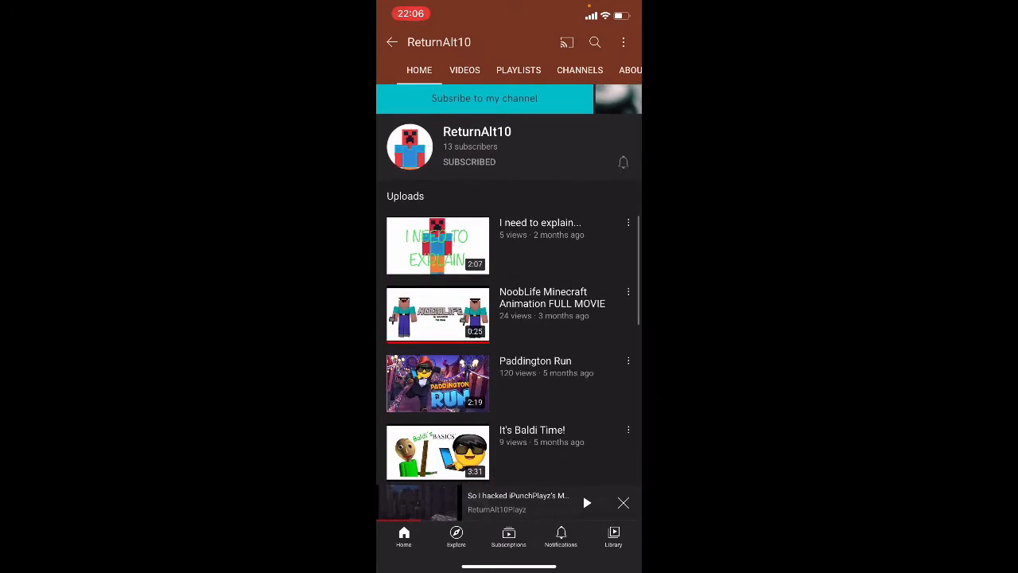
scroll("down", 3)
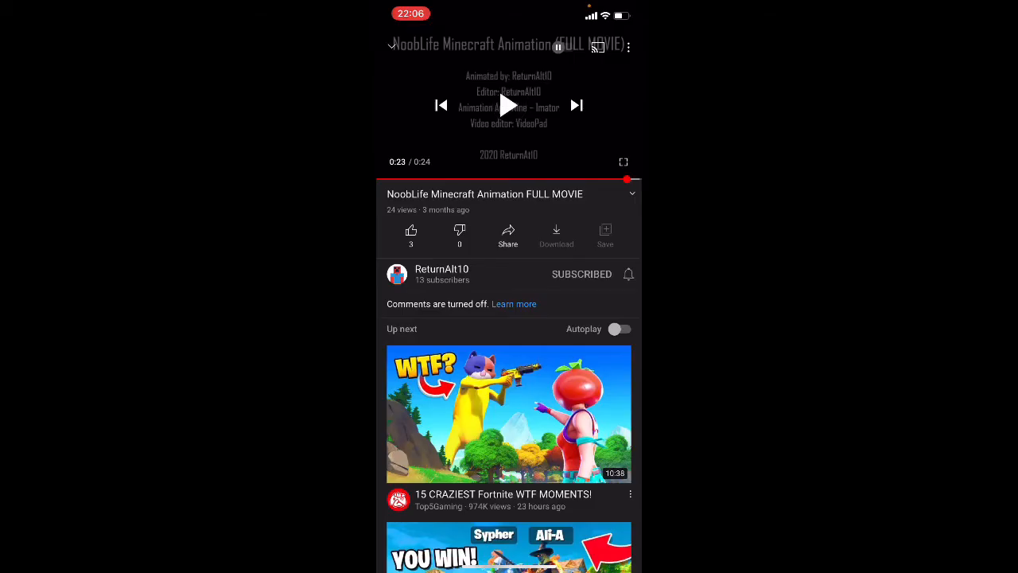
Minimize the NoobLife video and scroll to older uploads like Roblox and the scratch tutorial.
left_click(443, 274)
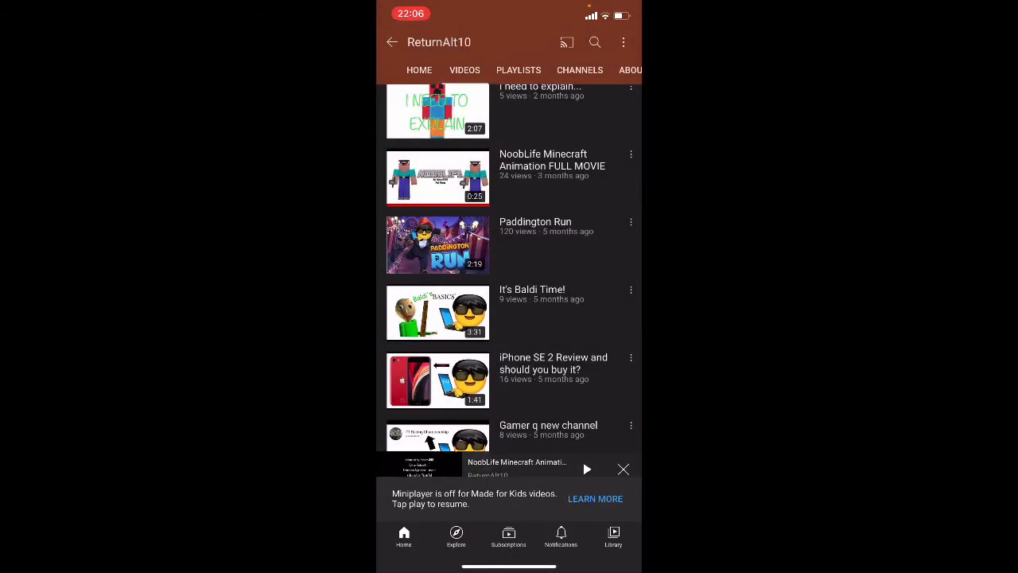
scroll("down", 3)
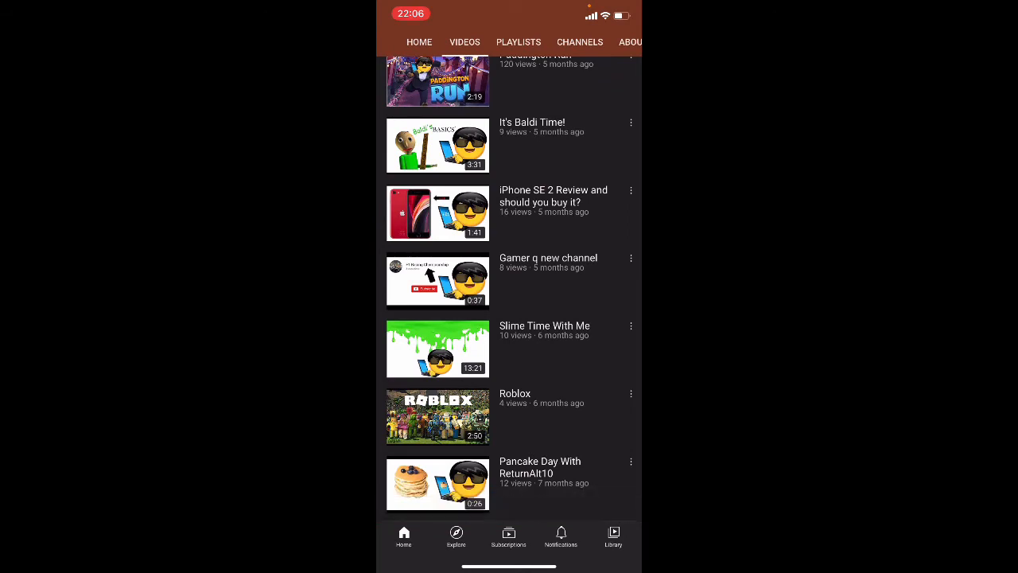
left_click(438, 349)
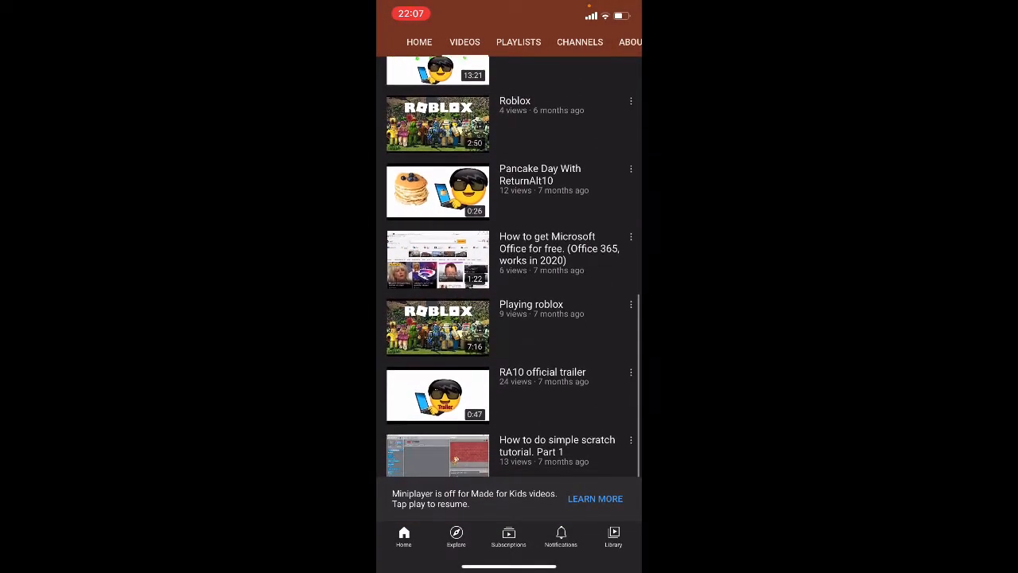
left_click(438, 191)
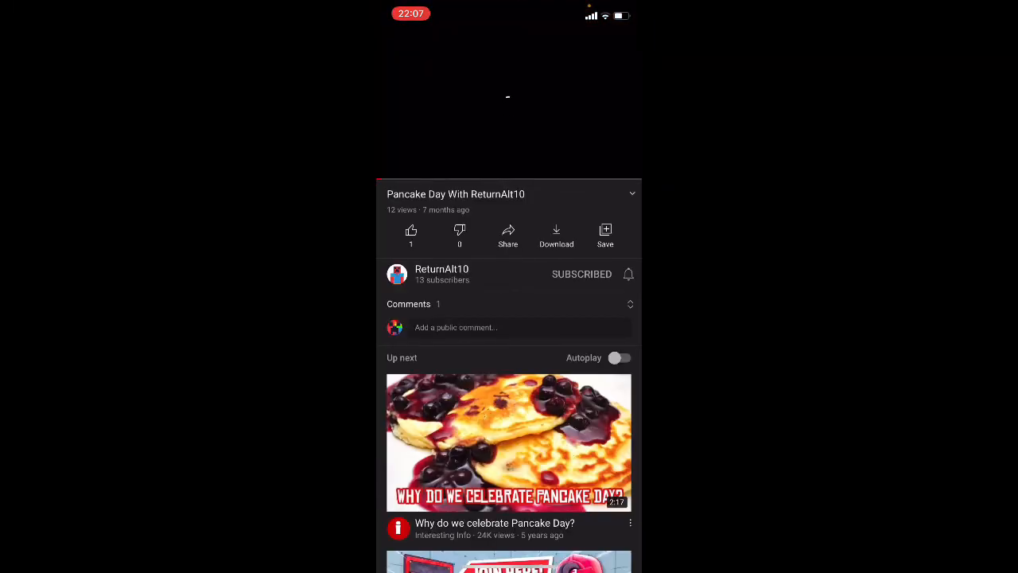
left_click(409, 302)
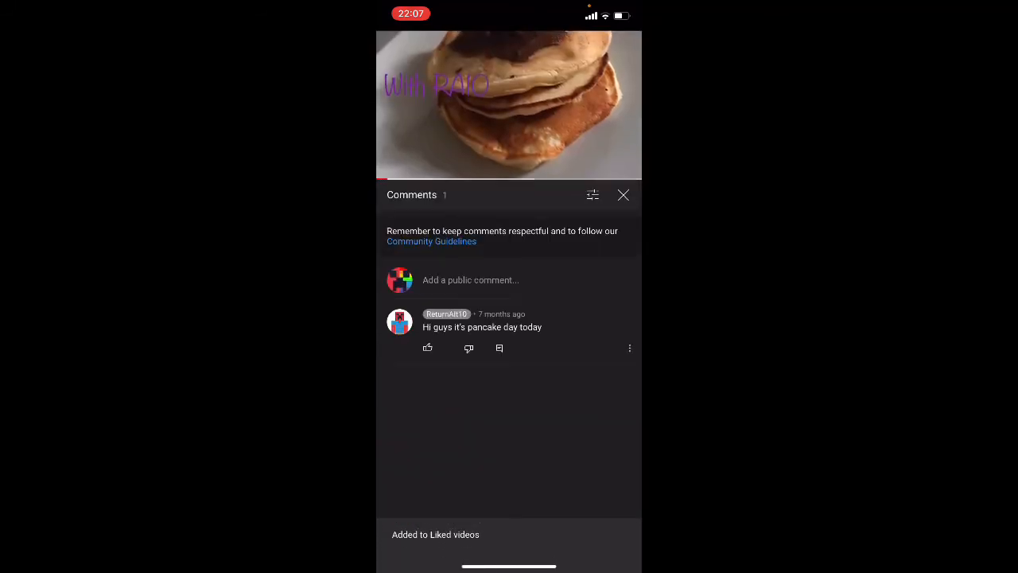
left_click(624, 194)
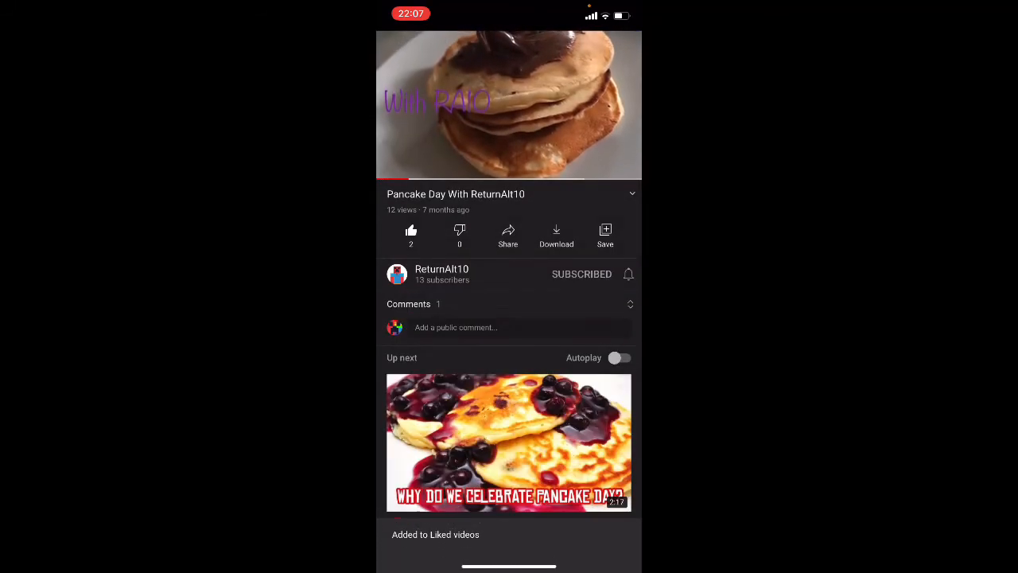
left_click(409, 304)
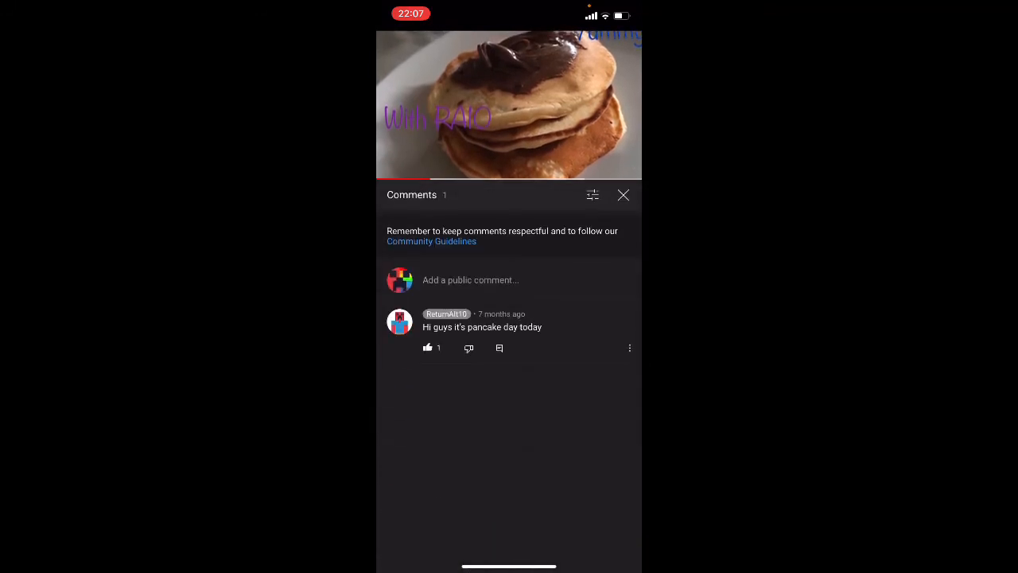
left_click(624, 194)
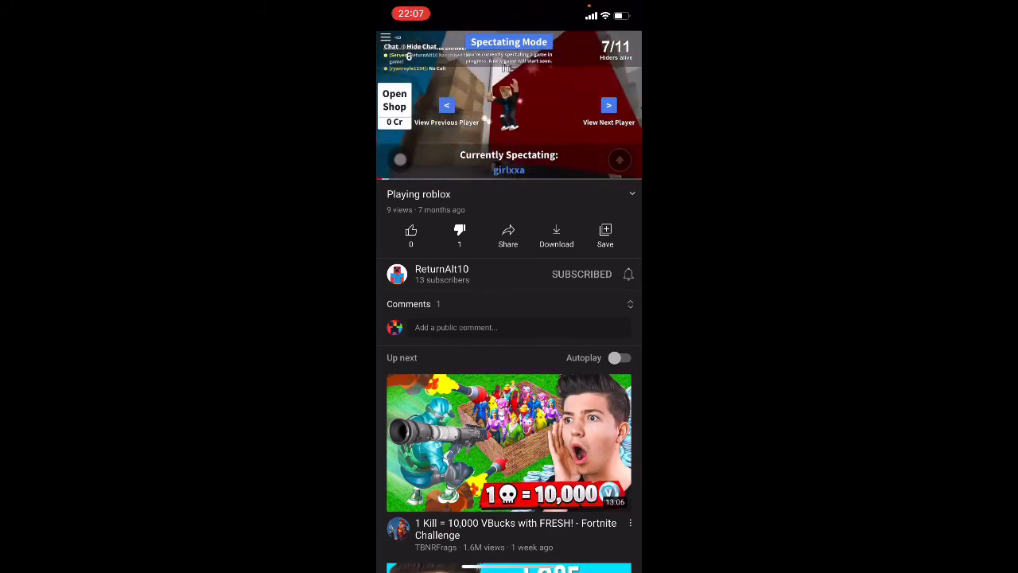
Post a ';)' reply to Jog Tesla's prisoner comment and return to the uploads list.
left_click(410, 229)
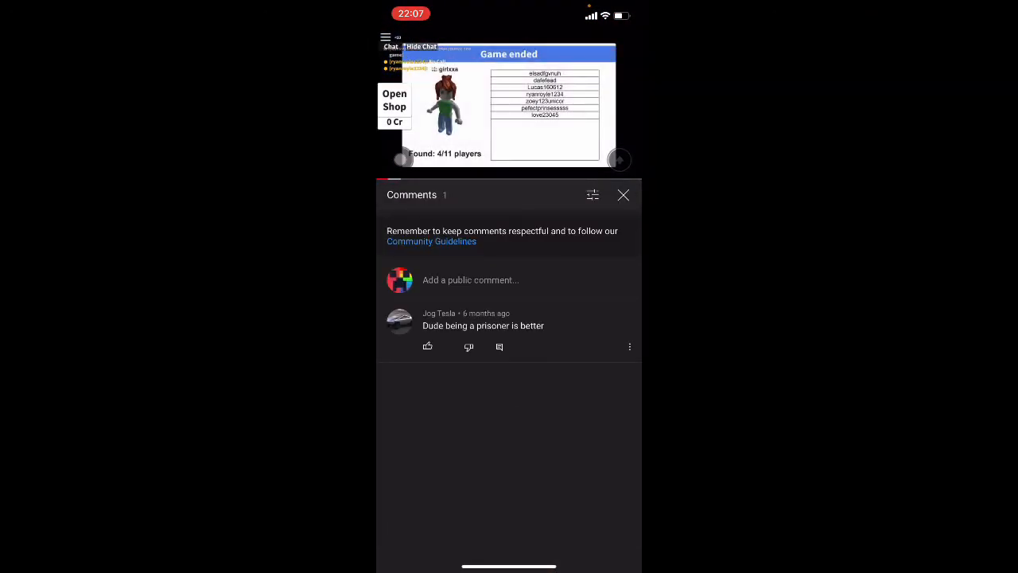
left_click(499, 347)
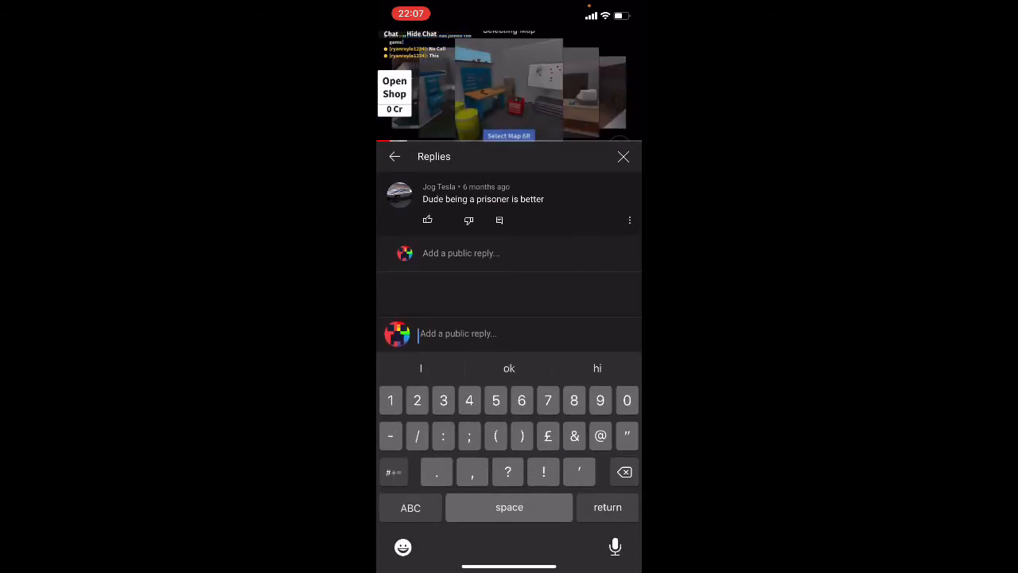
type(")")
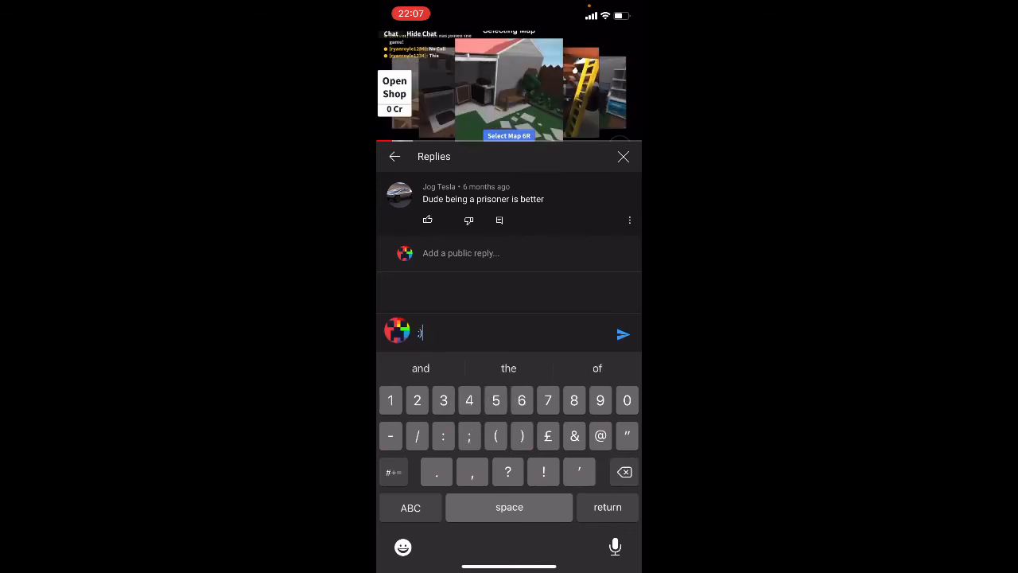
left_click(624, 334)
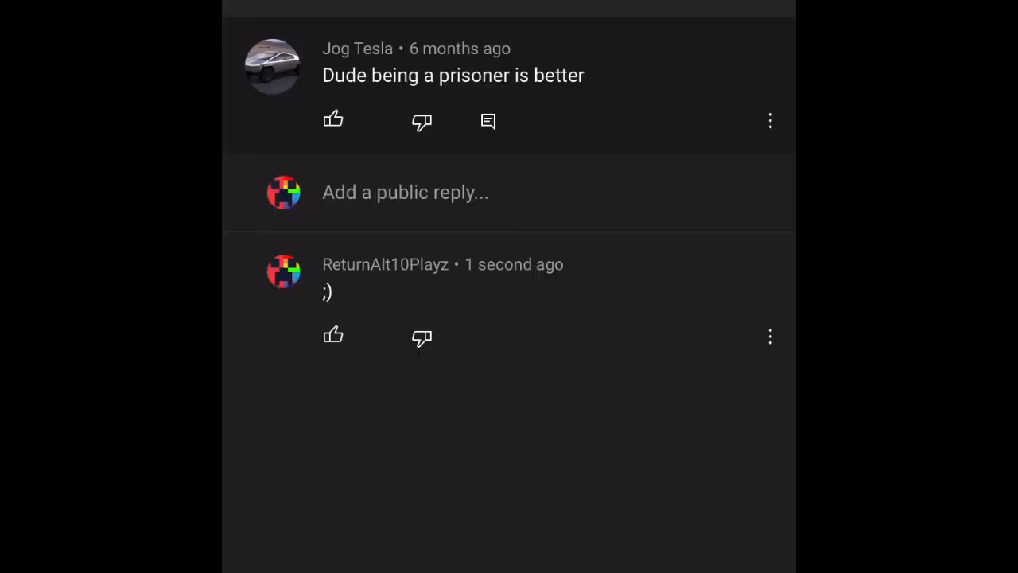
left_click(335, 121)
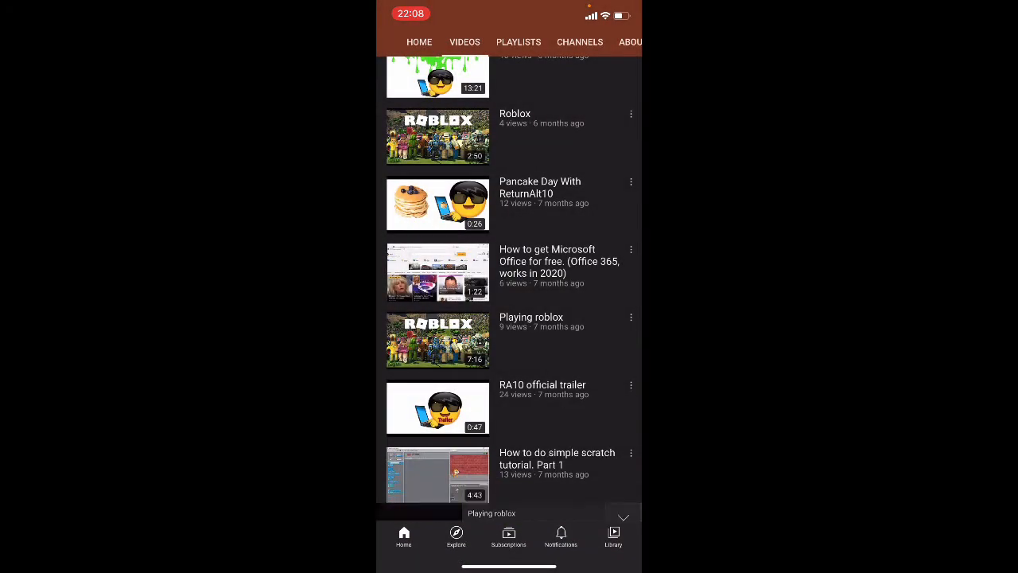
View ReturnAlt10's featured channels list (ReturnAlt10Playz, GamerQ, Jog Tesla, Jog's Free).
left_click(433, 97)
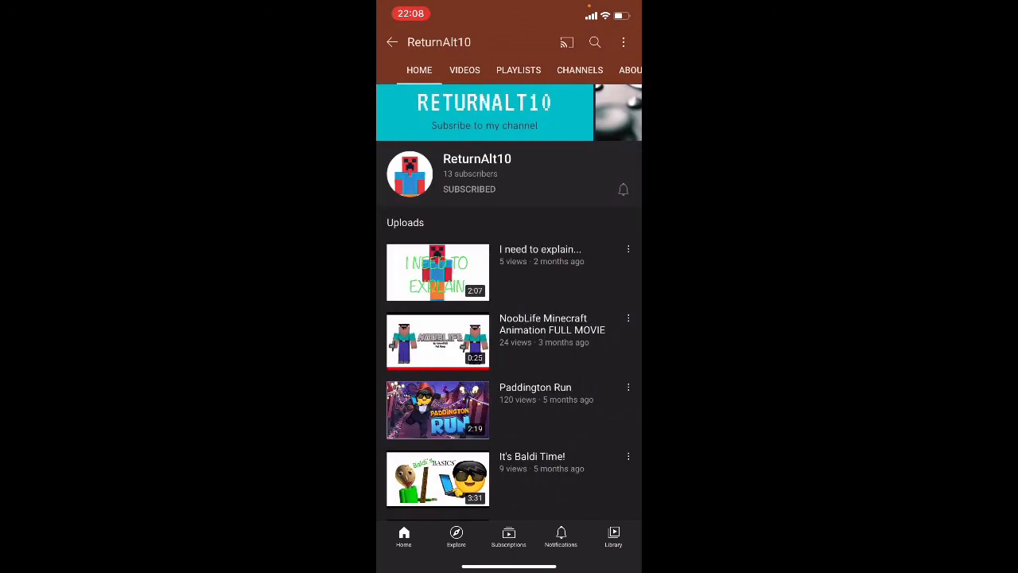
left_click(464, 70)
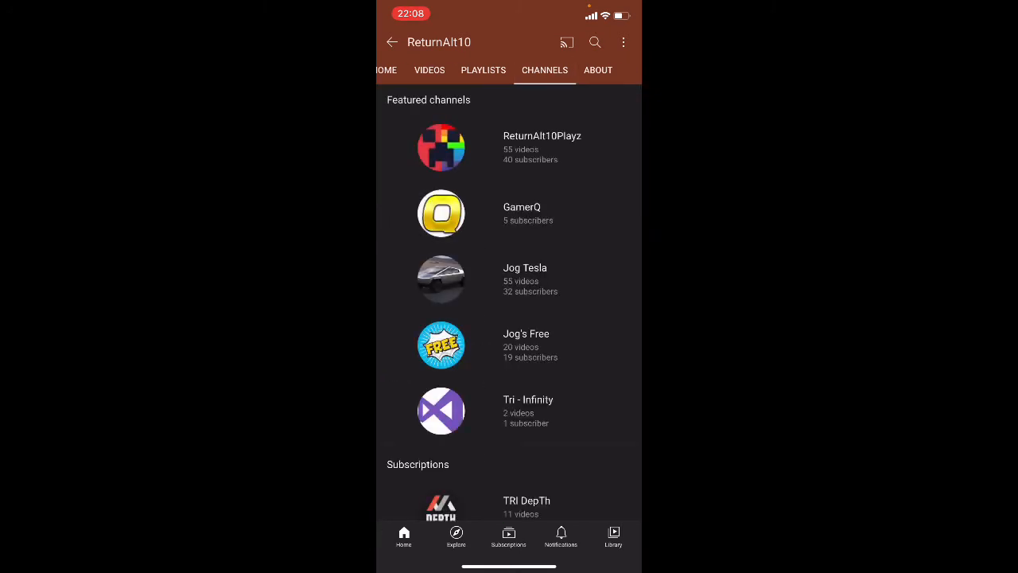
scroll("down", 3)
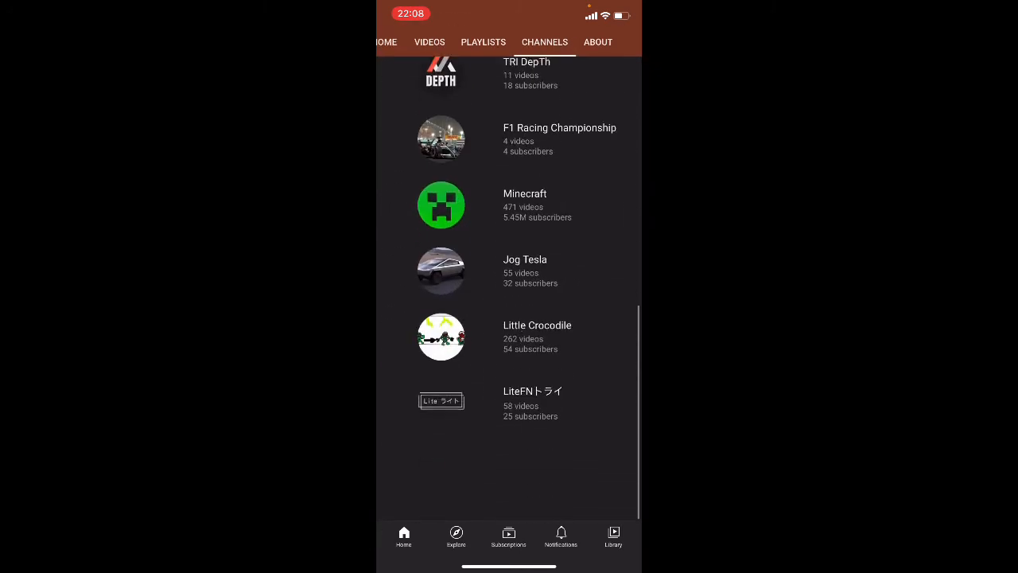
scroll("up", 3)
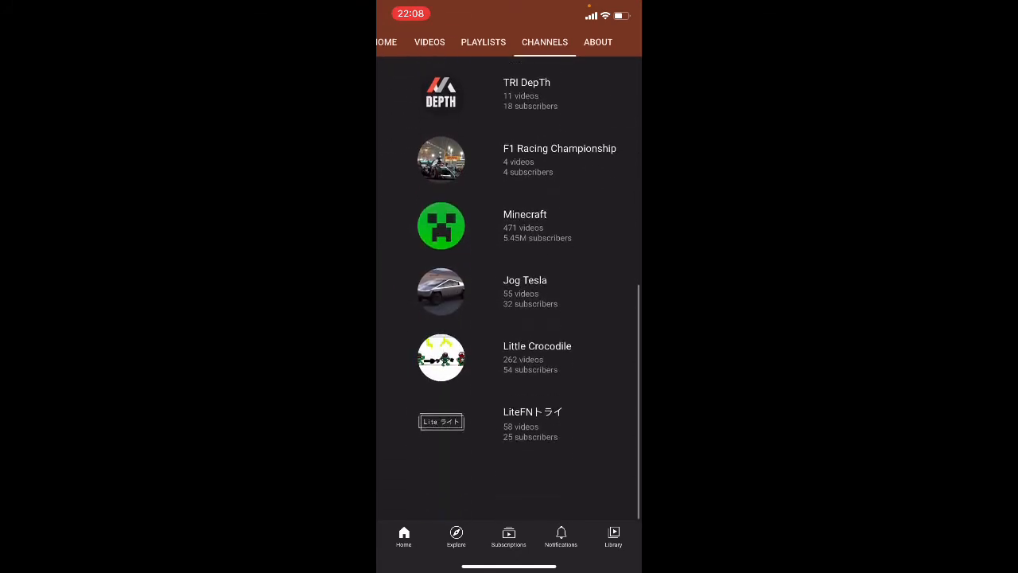
scroll("down", 3)
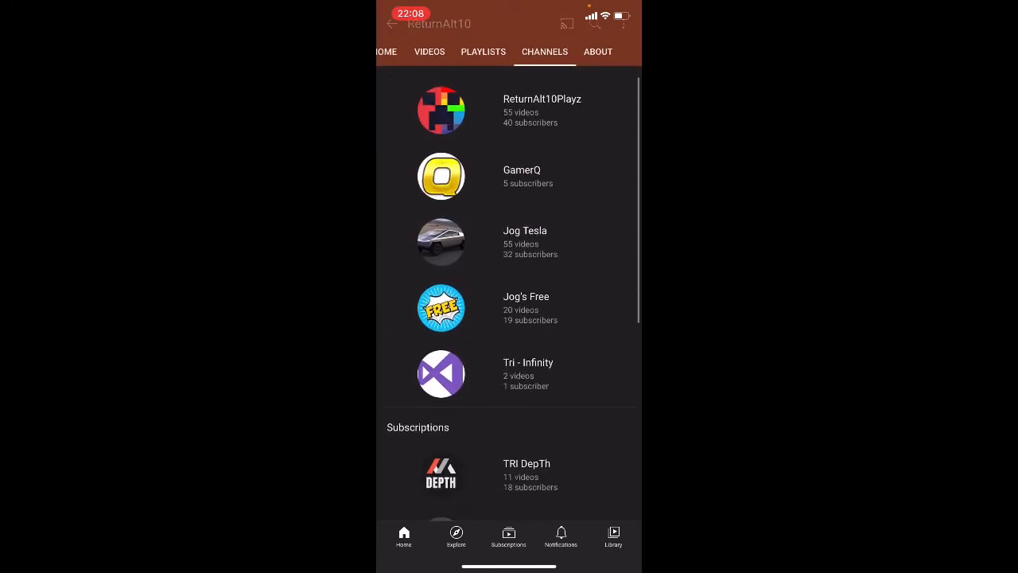
scroll("down", 3)
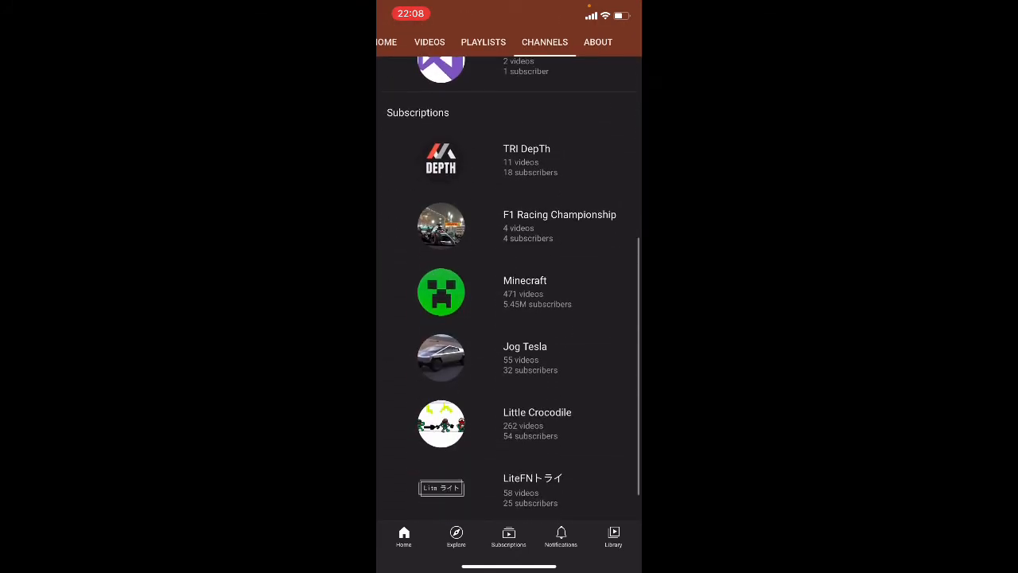